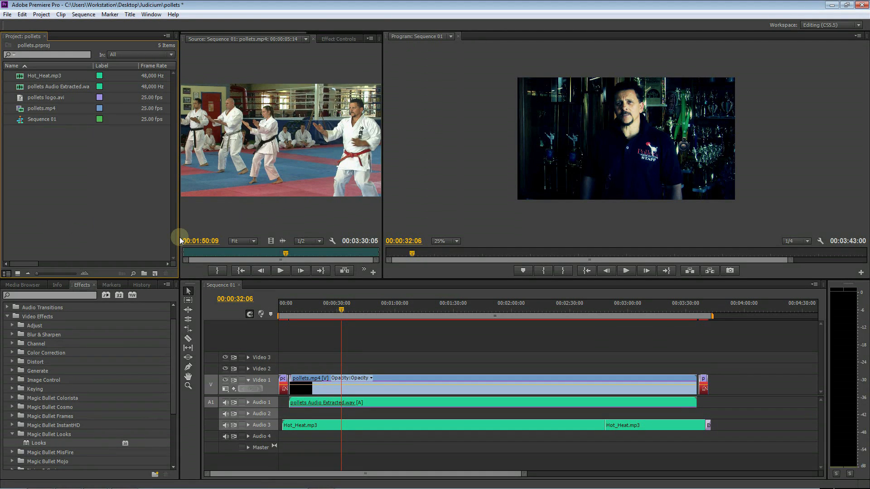
mouse_move(167, 242)
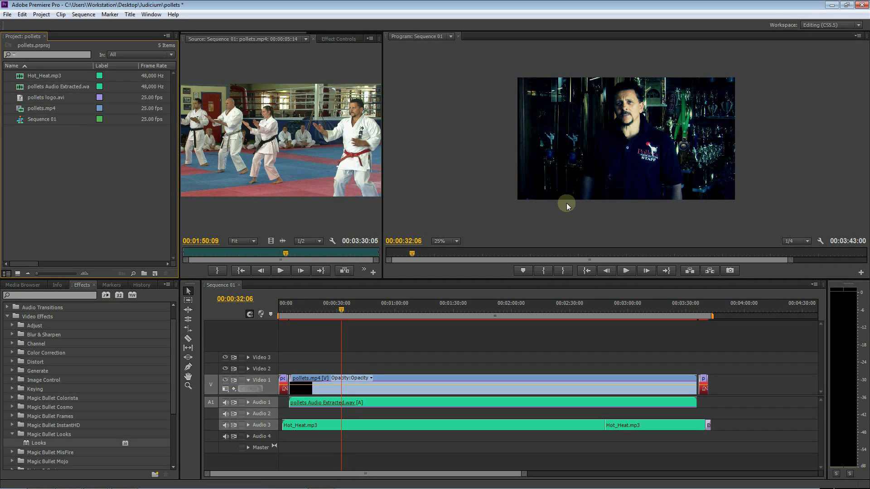
mouse_move(375, 169)
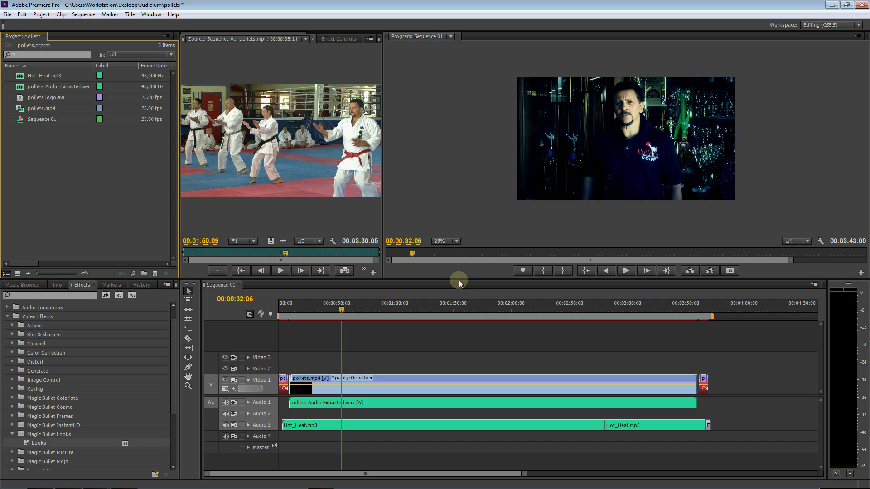
mouse_move(341, 61)
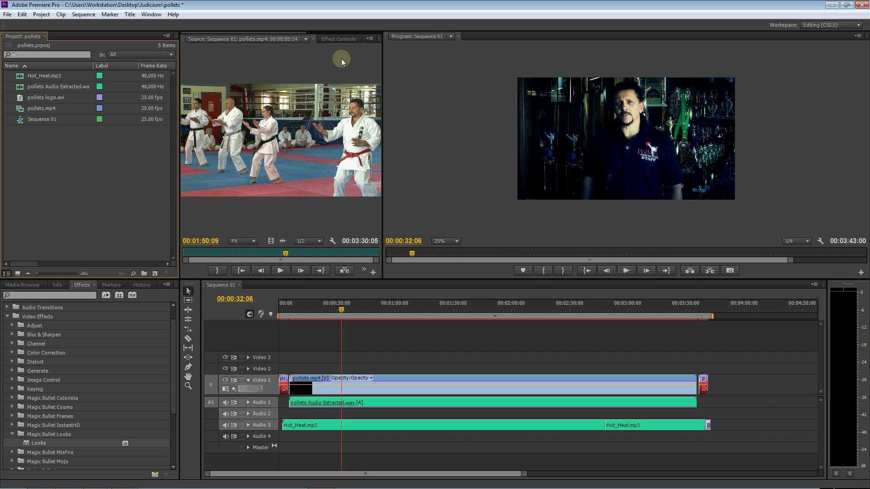
Step: Select the pollets.mp4 clip in the Program monitor and show its Effect Controls
click(426, 413)
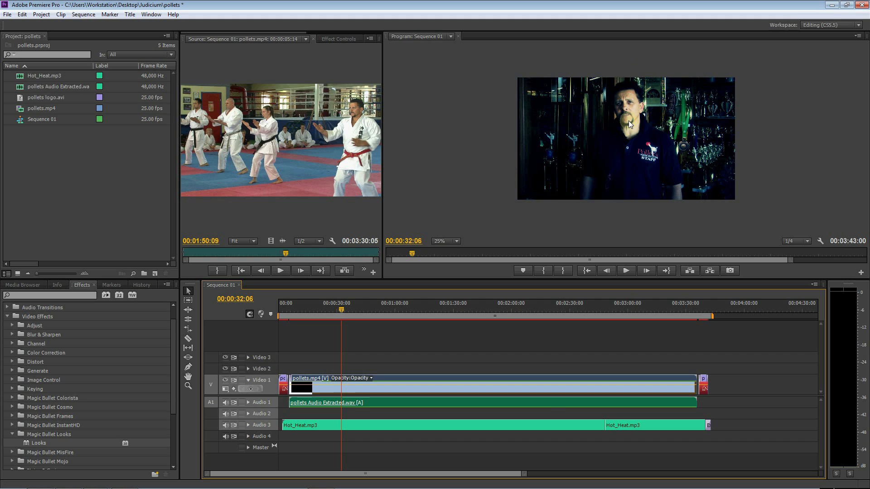
mouse_move(584, 142)
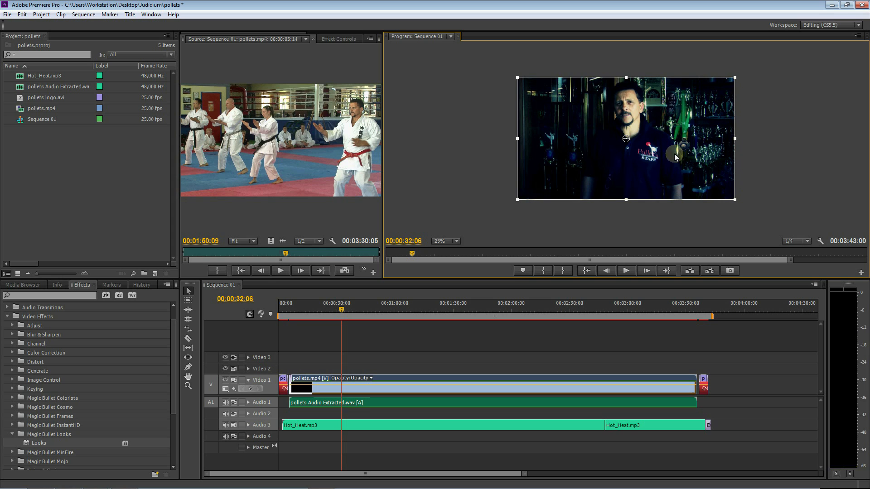
click(339, 38)
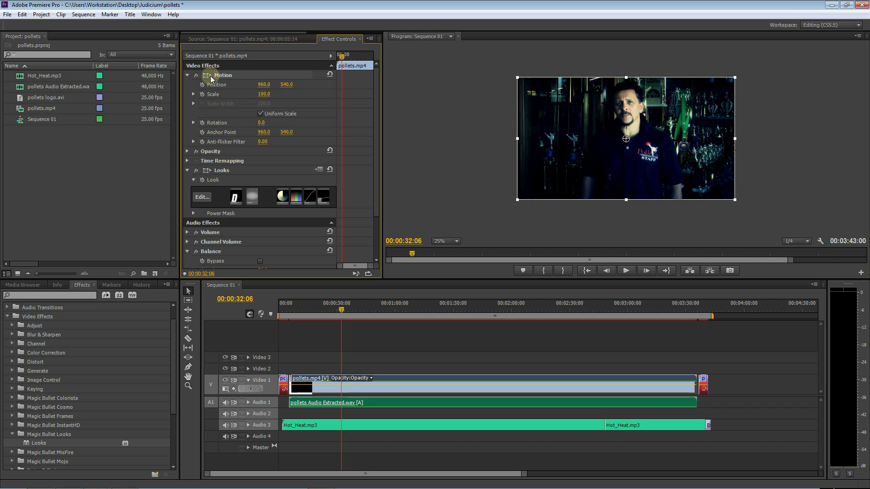
Step: Untick Uniform Scale, stretch the interview clip wider, and cue the playhead to 00:01:08:00
click(188, 75)
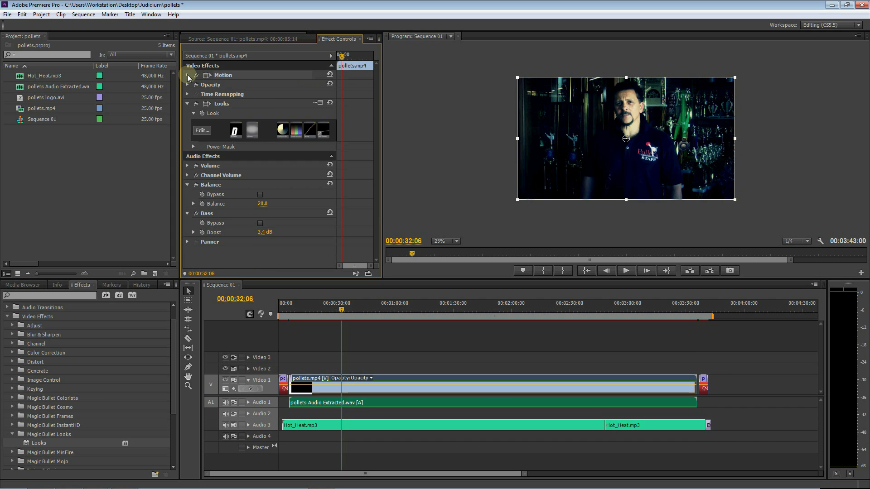
click(188, 75)
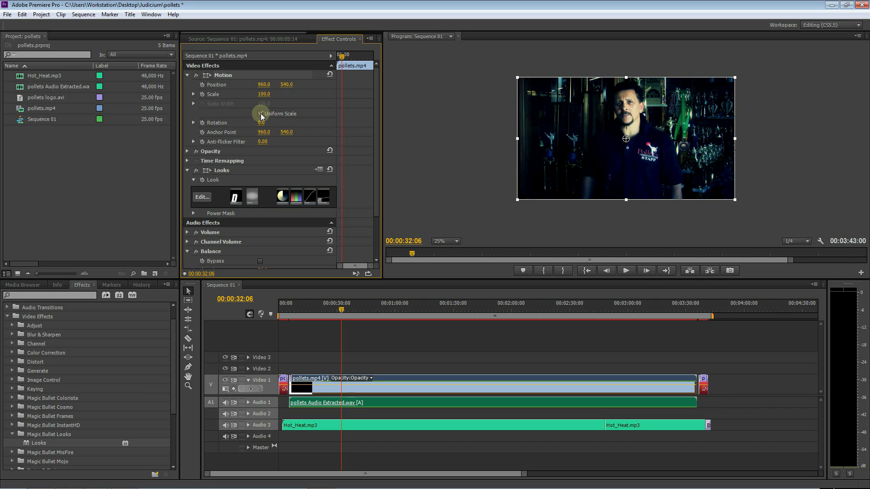
click(260, 114)
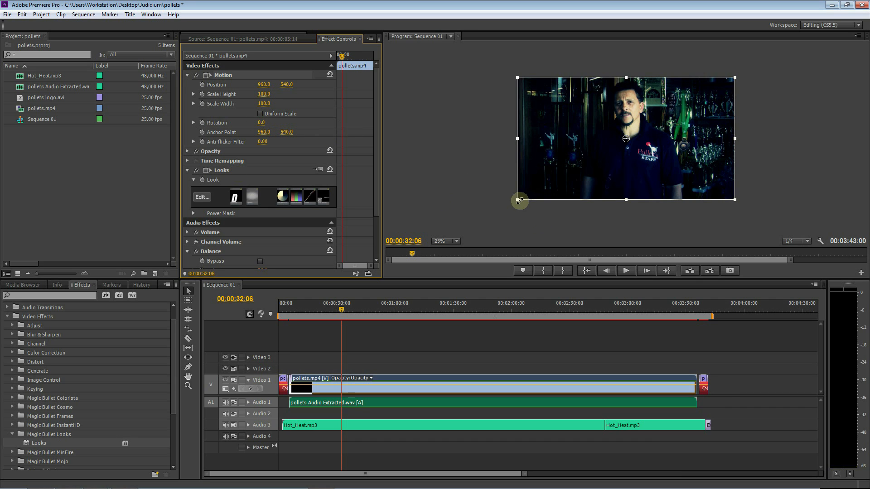
drag(520, 201, 472, 138)
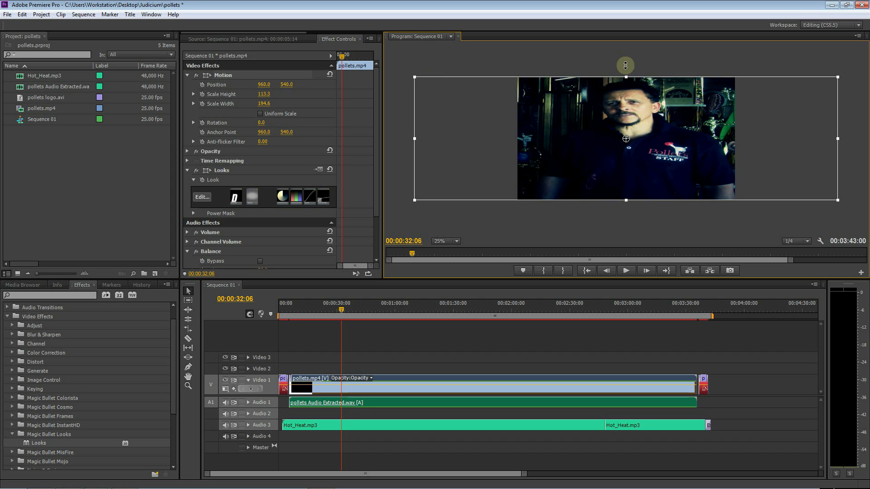
drag(625, 65, 626, 51)
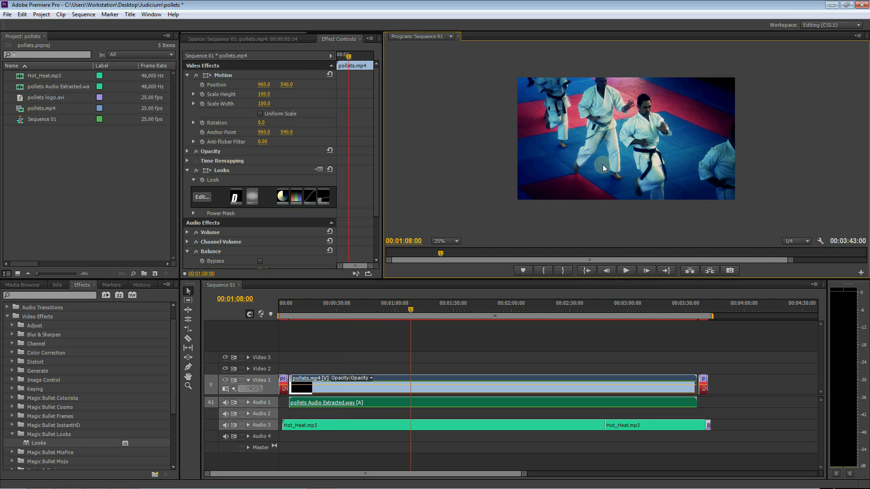
mouse_move(583, 153)
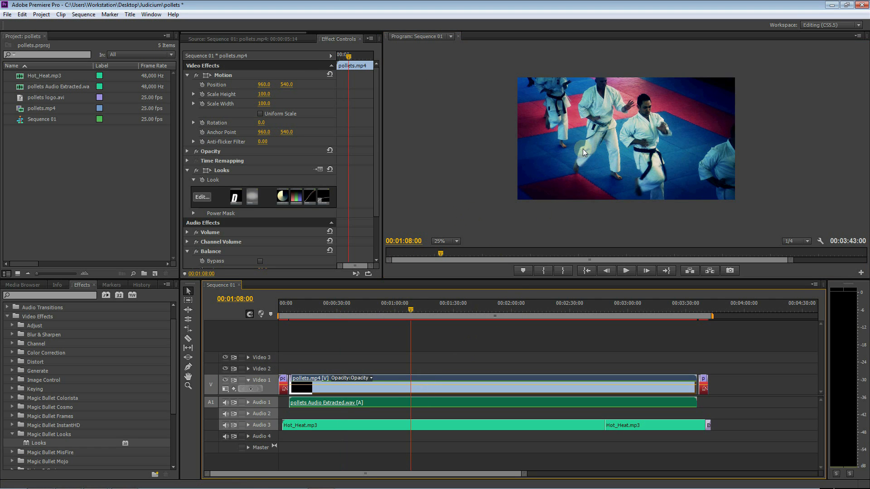
Step: With Uniform Scale off, drag the karate clip's handles to Scale Height 183.7 and Width 101.7
click(625, 138)
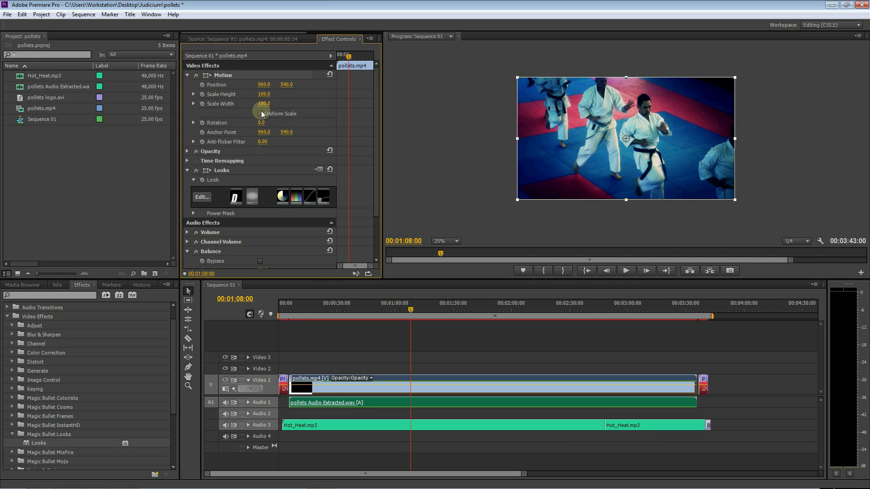
click(260, 113)
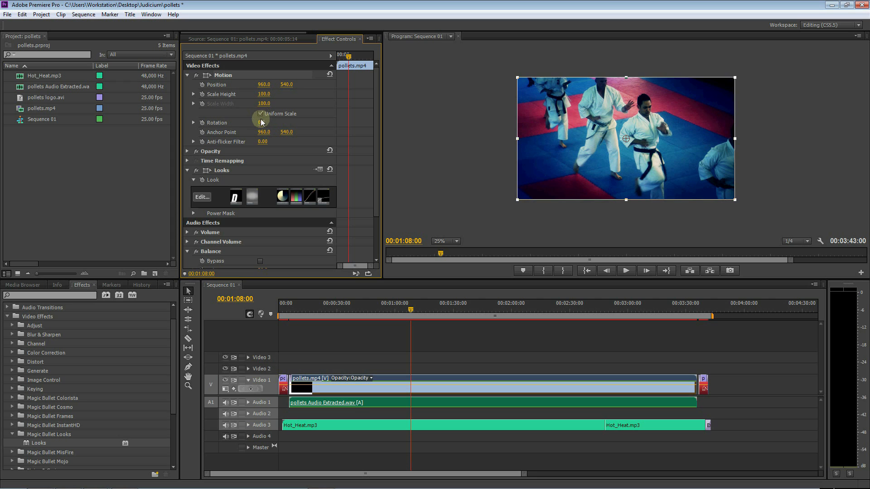
click(259, 113)
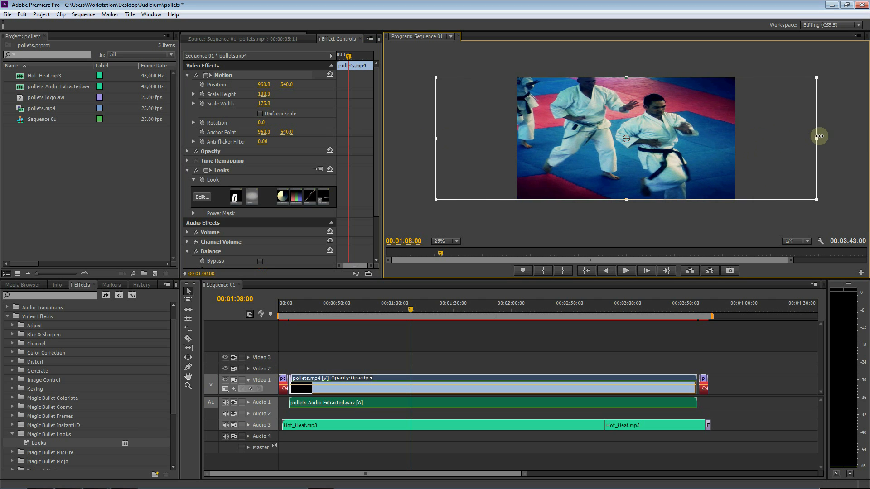
drag(816, 137, 742, 133)
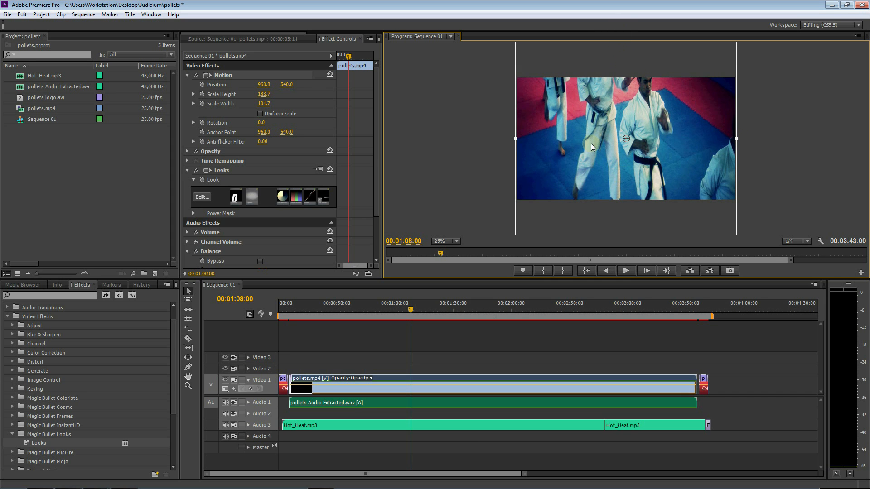
mouse_move(614, 139)
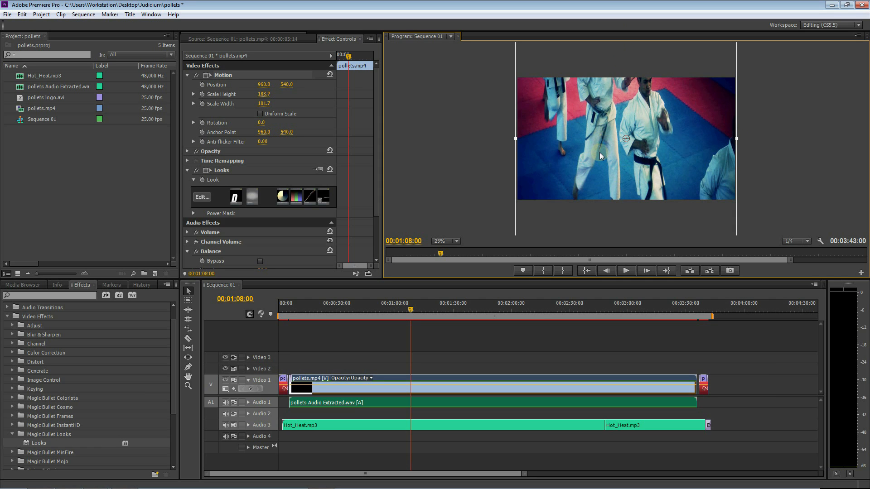
mouse_move(603, 178)
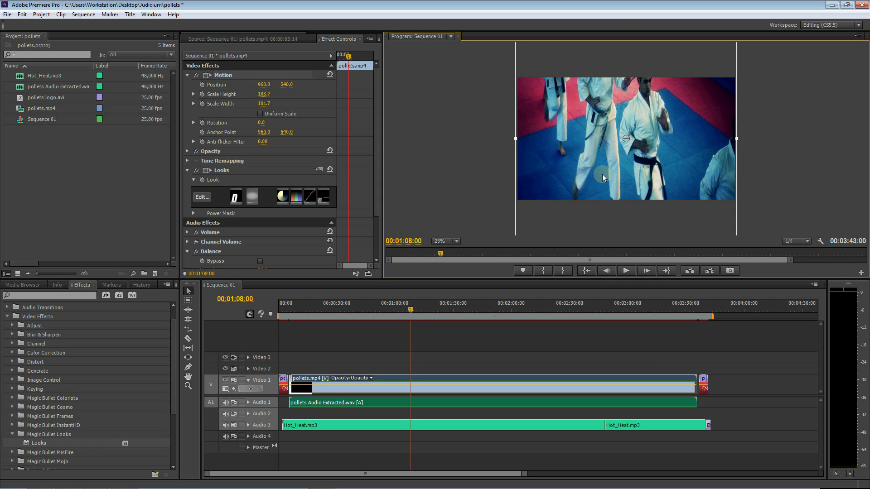